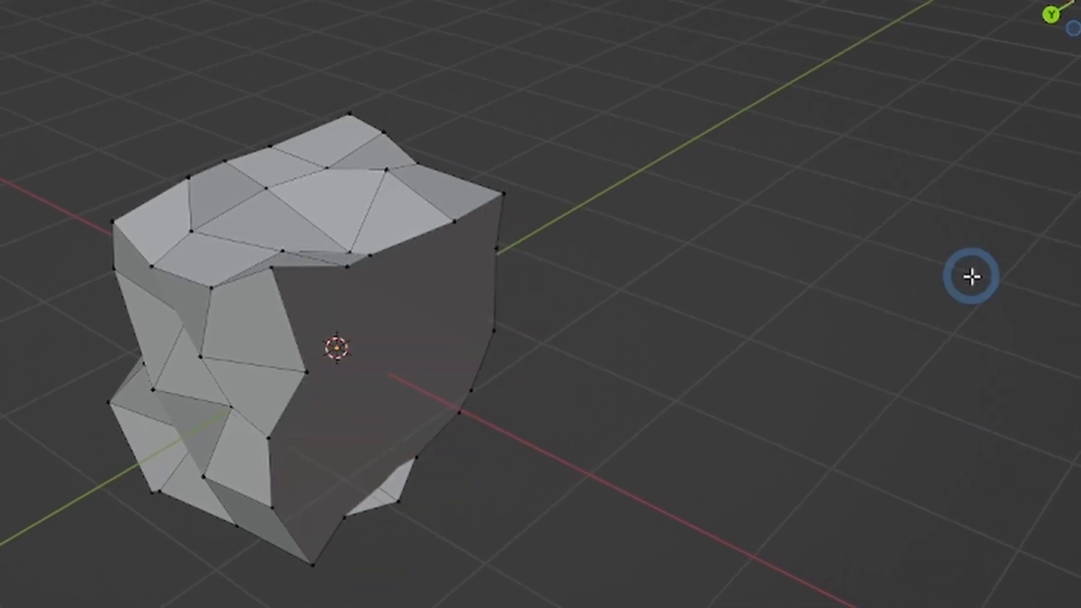
# Step: Select the default cube and delete it, leaving an empty scene
pyautogui.click(179, 15)
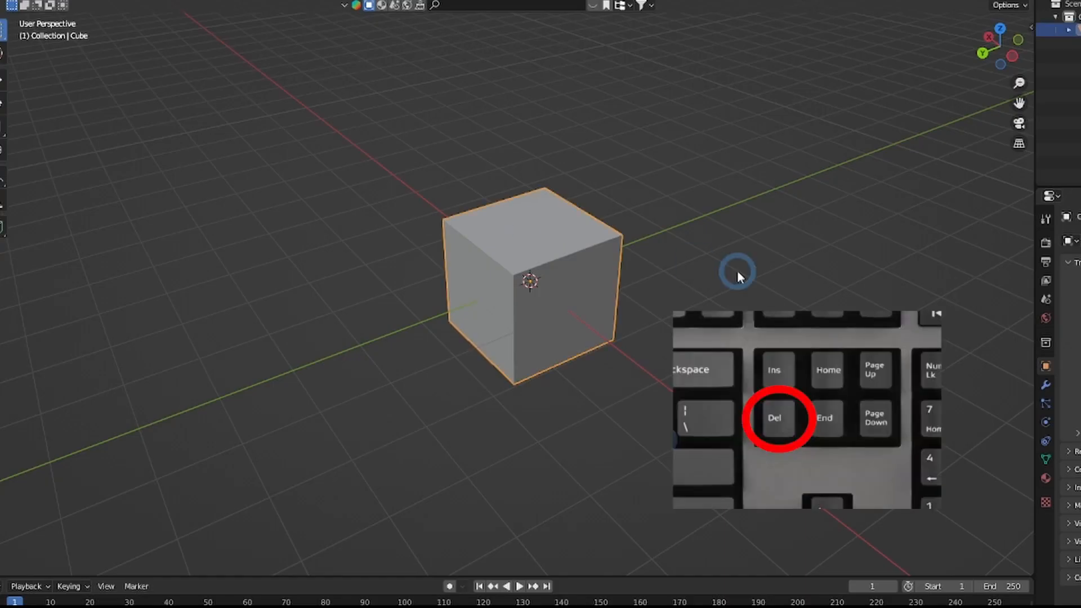
pyautogui.press('delete')
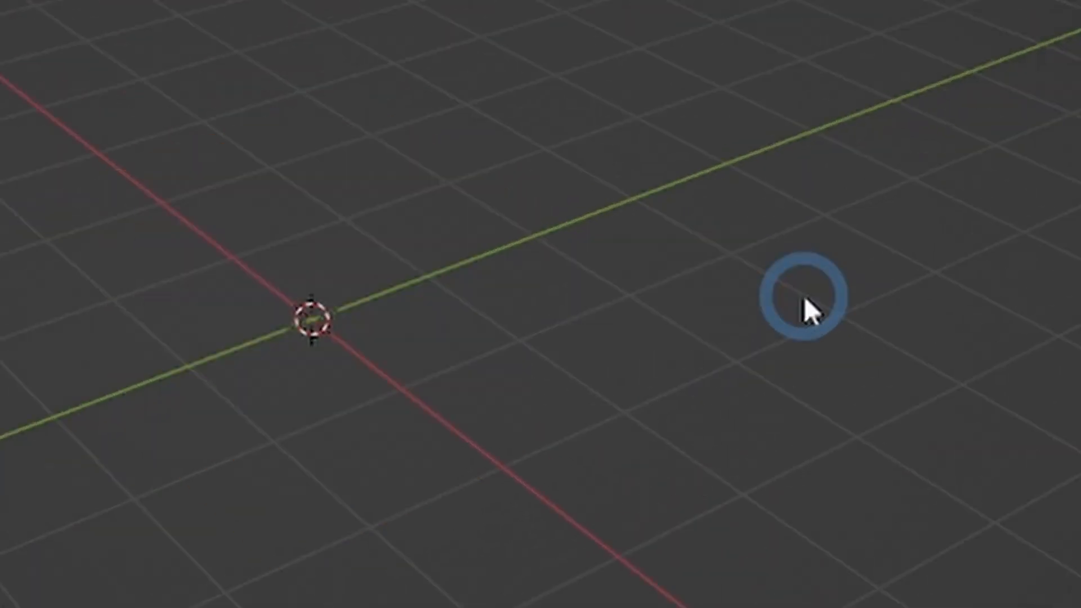
# Step: Delete the selected edges from the cube mesh via the Delete menu's Edges option
pyautogui.click(186, 17)
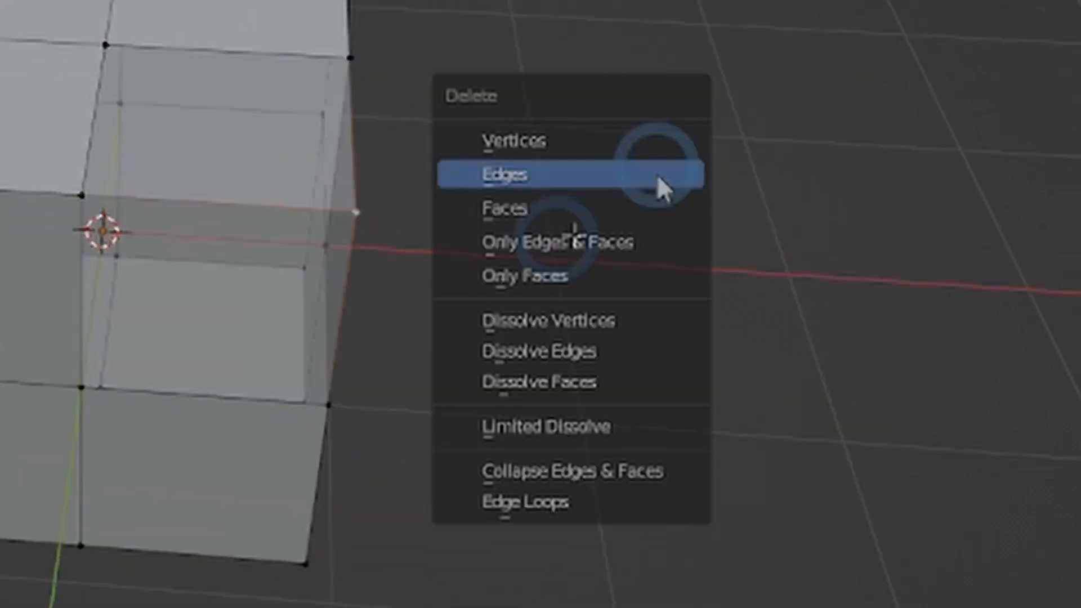
pyautogui.click(503, 174)
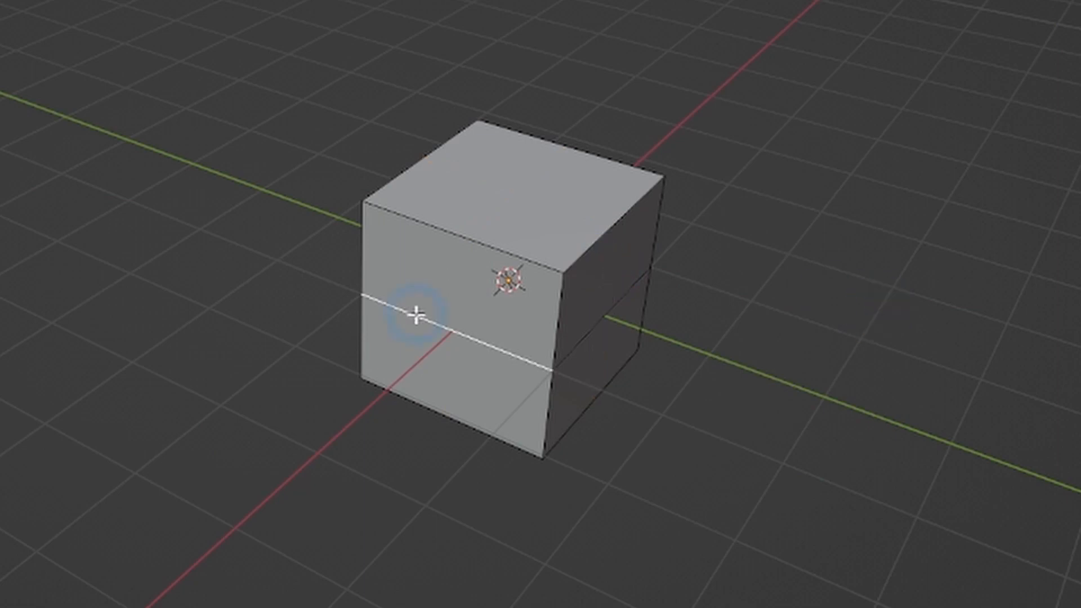
pyautogui.press('shift+x')
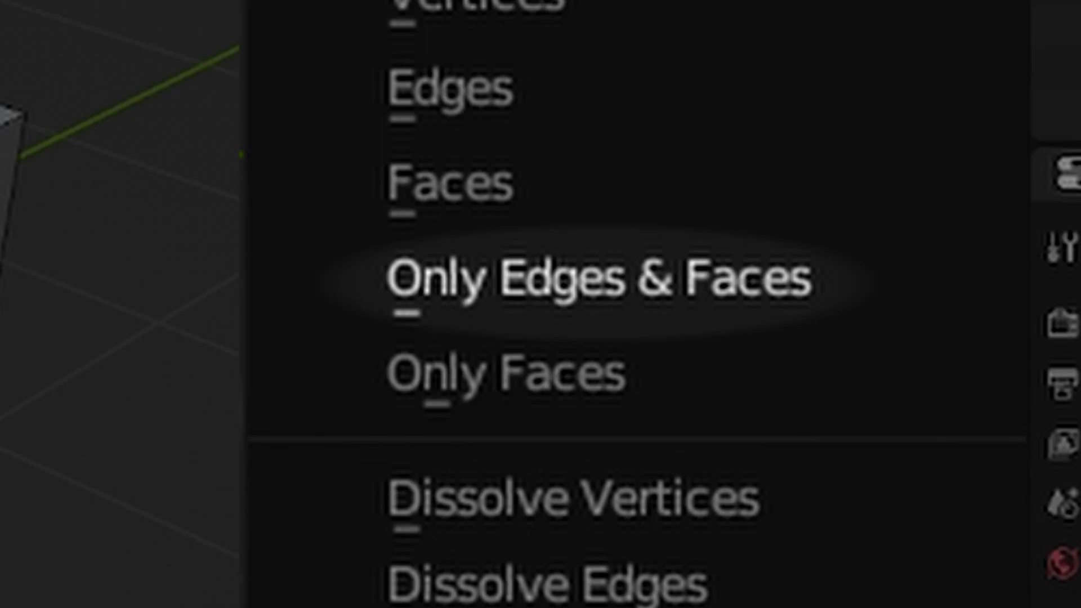
pyautogui.moveTo(503, 376)
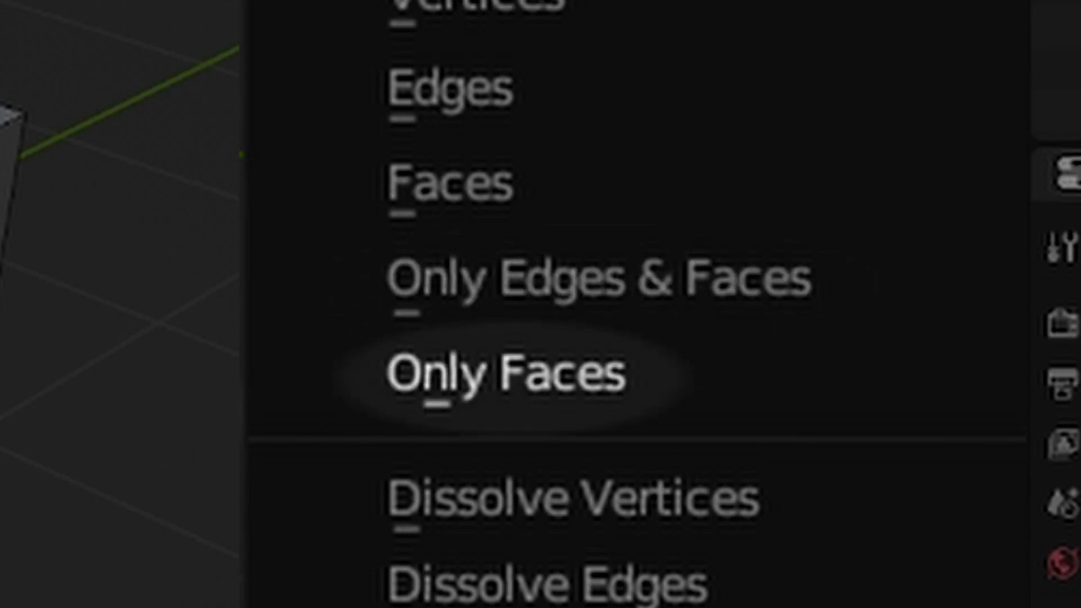
# Step: Remove the selected face with Only Edges & Faces, then Only Faces, keeping vertices
pyautogui.press('Escape')
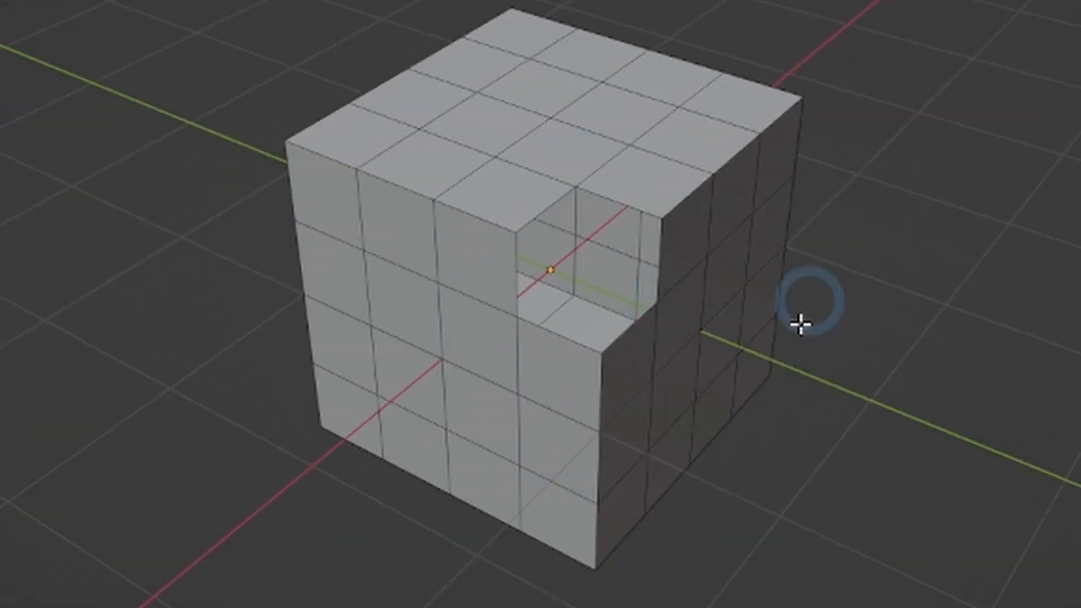
pyautogui.moveTo(803, 196)
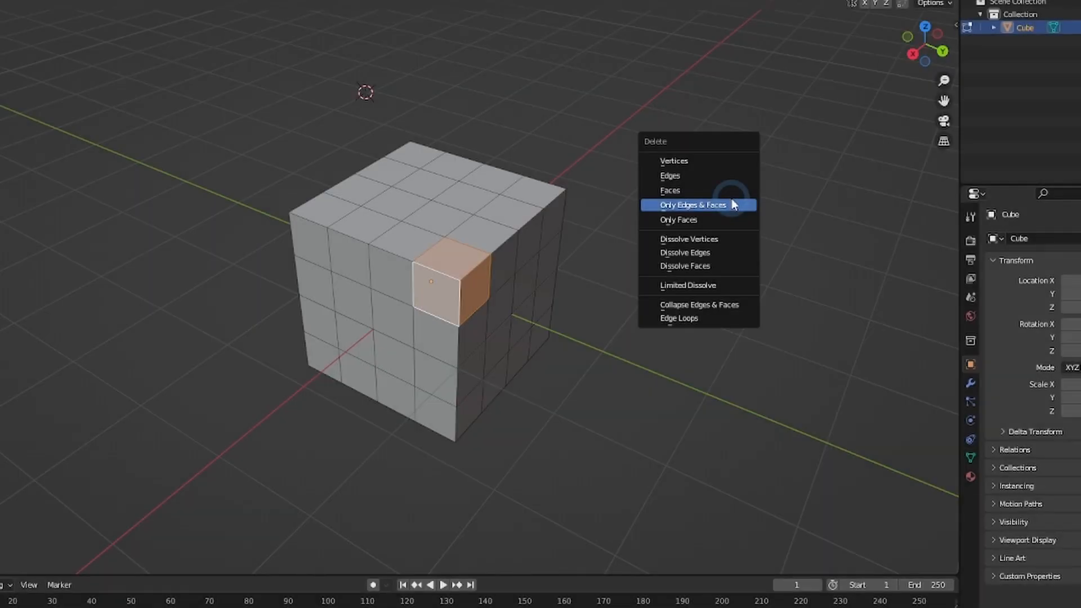
pyautogui.click(678, 219)
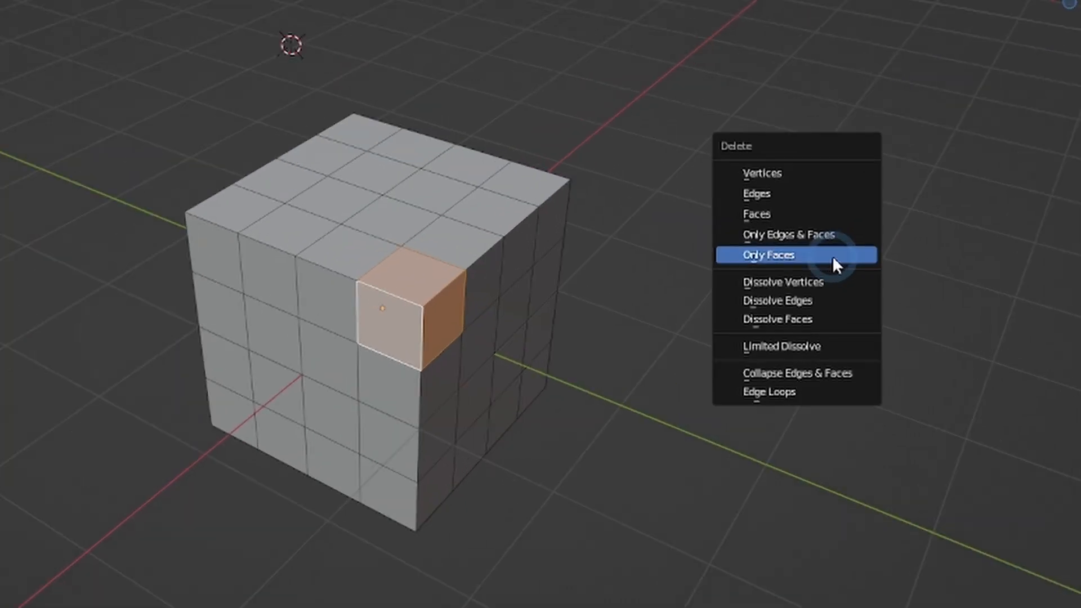
pyautogui.click(765, 255)
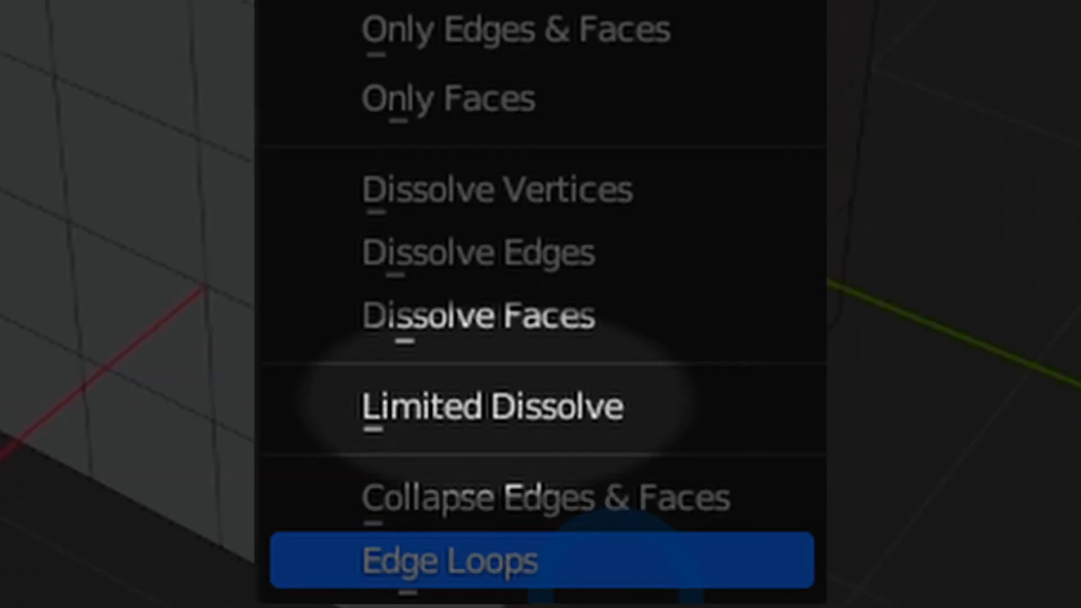
# Step: Apply Limited Dissolve to merge the cube's subdivided sides into single flat faces
pyautogui.click(448, 558)
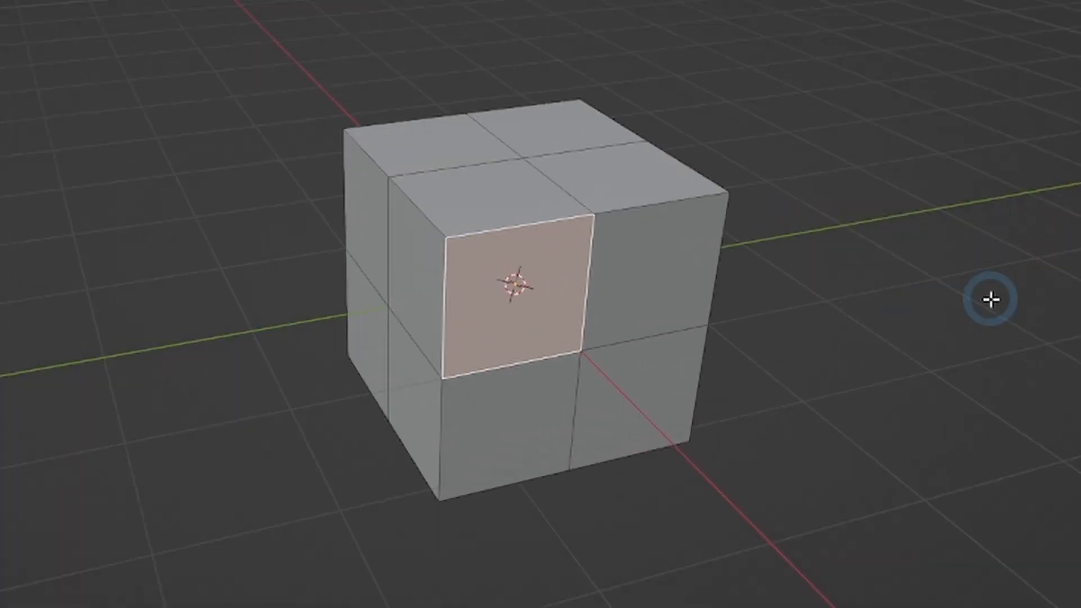
pyautogui.press('shift+x')
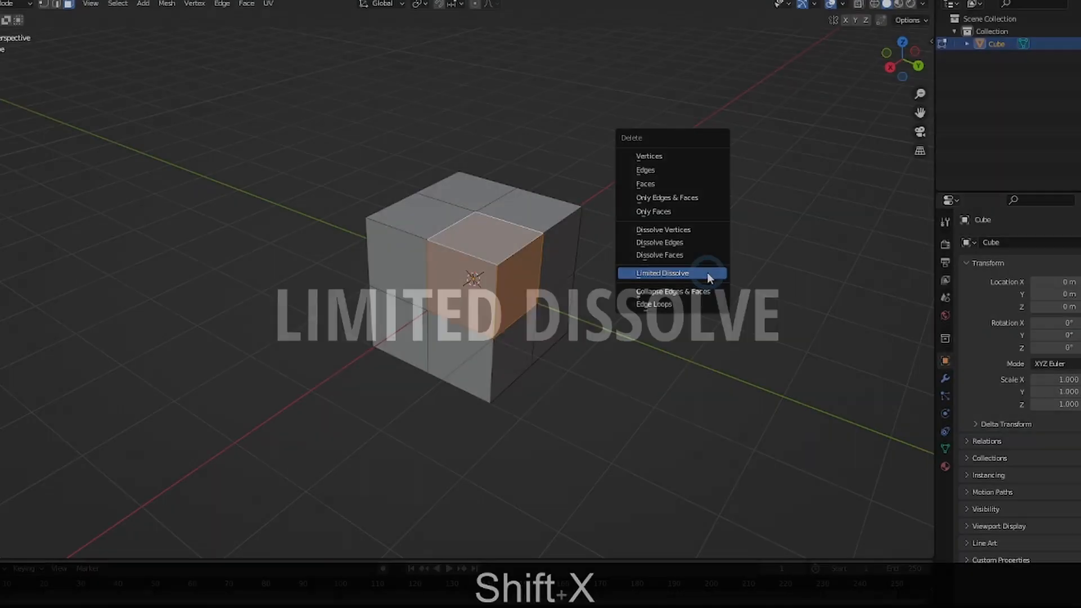
pyautogui.click(664, 272)
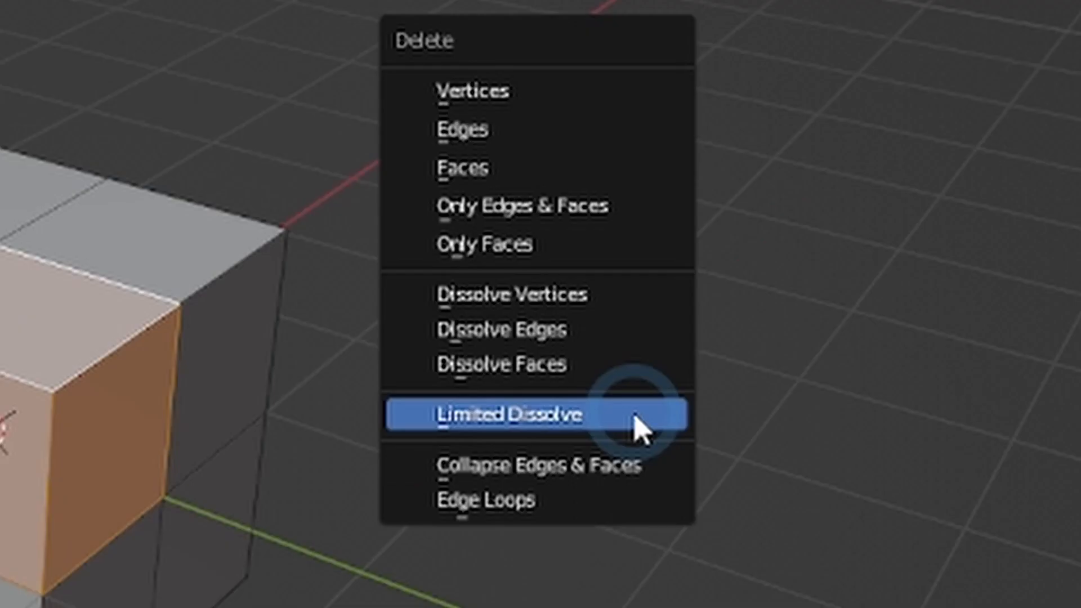
pyautogui.click(508, 414)
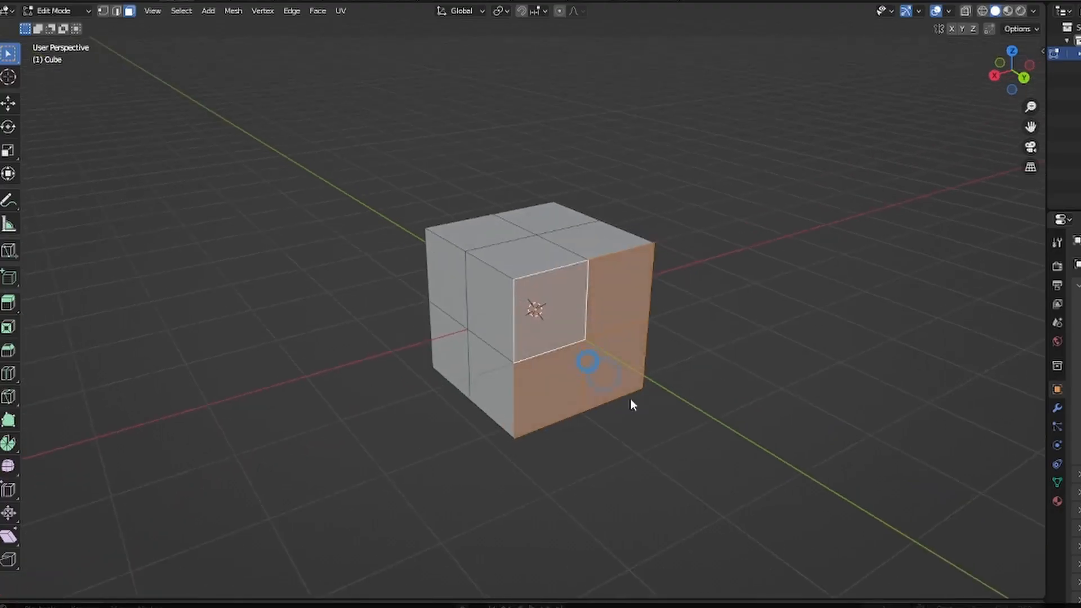
pyautogui.press('x')
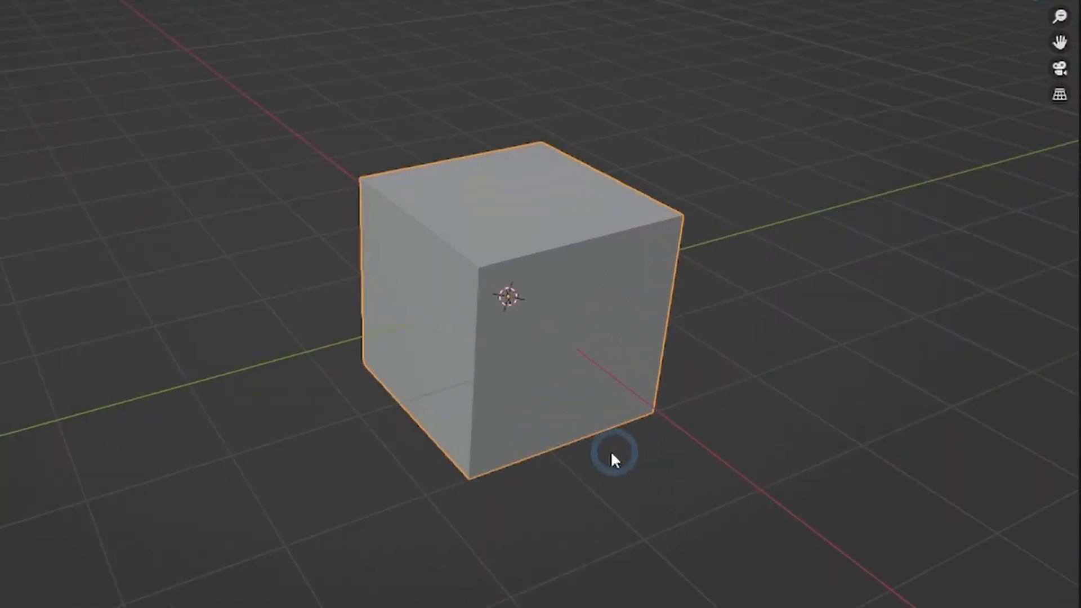
# Step: Randomize the positions of all the subdivided cube's vertices
pyautogui.press('ctrl+z')
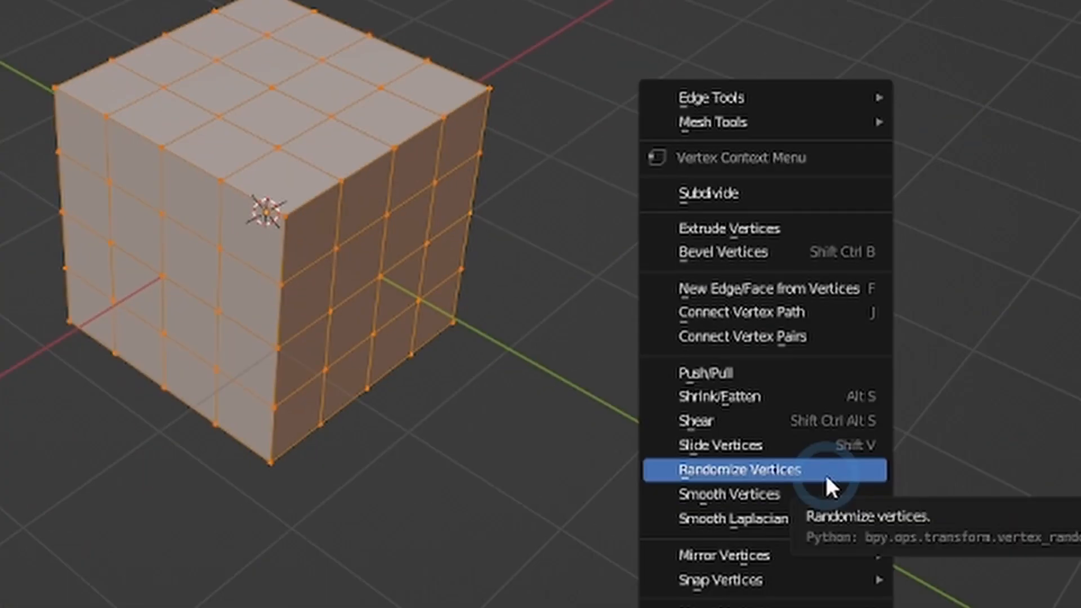
pyautogui.click(747, 470)
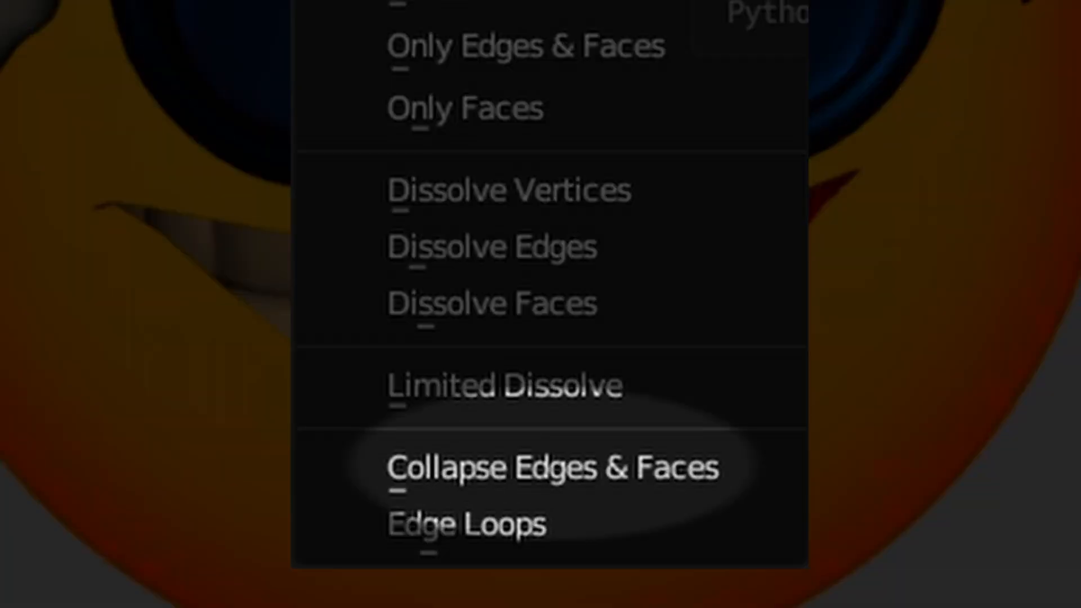
# Step: Delete an edge loop with the Edge Loops option, merging the neighbouring faces
pyautogui.press('Escape')
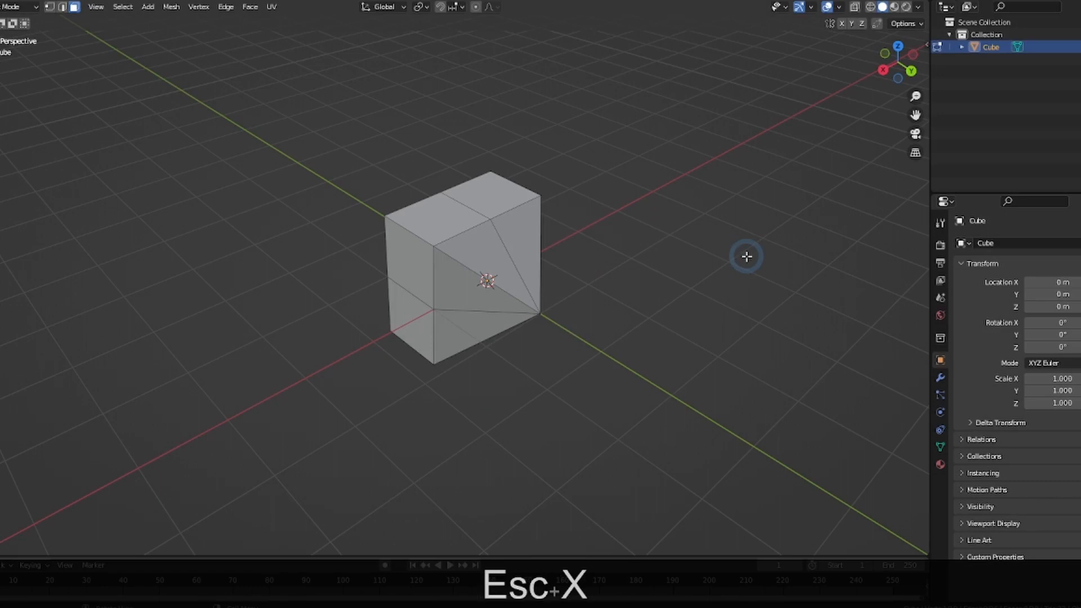
pyautogui.press('x')
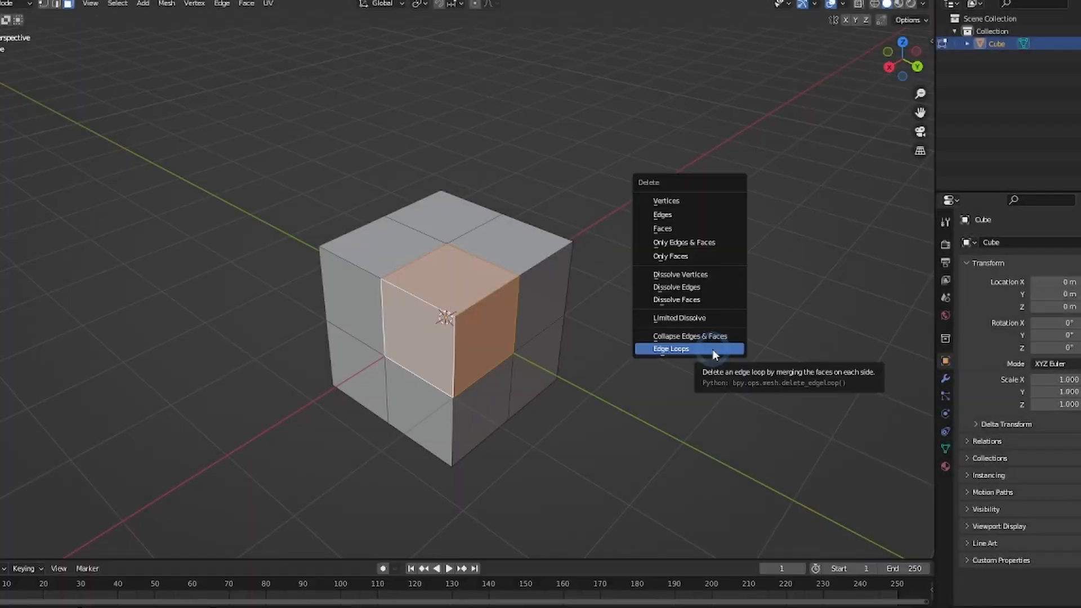
pyautogui.click(670, 348)
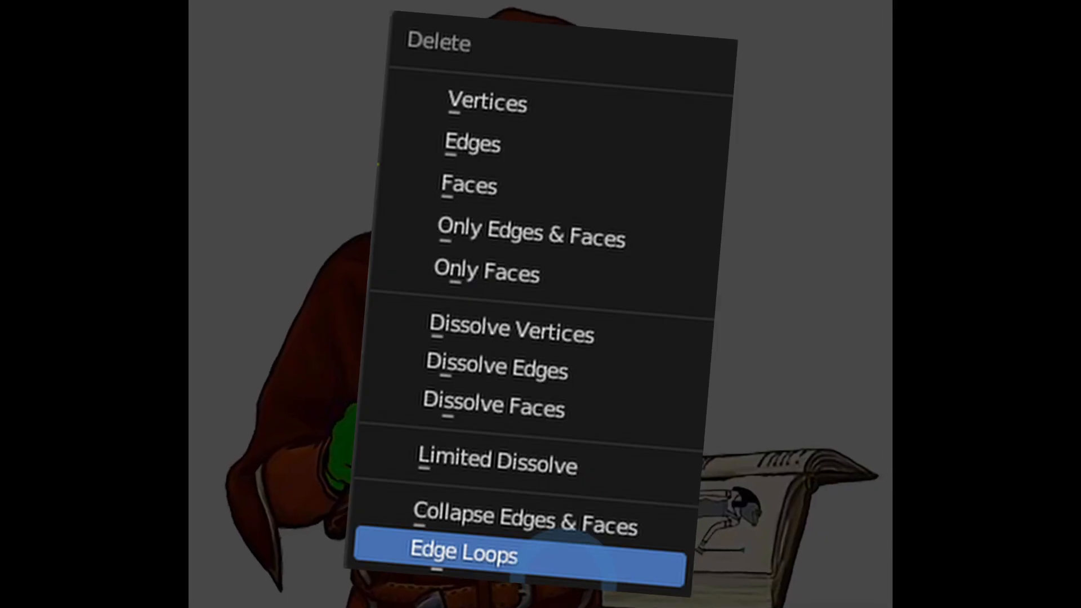
# Step: Delete a second edge loop from the mesh with Edge Loops
pyautogui.click(462, 554)
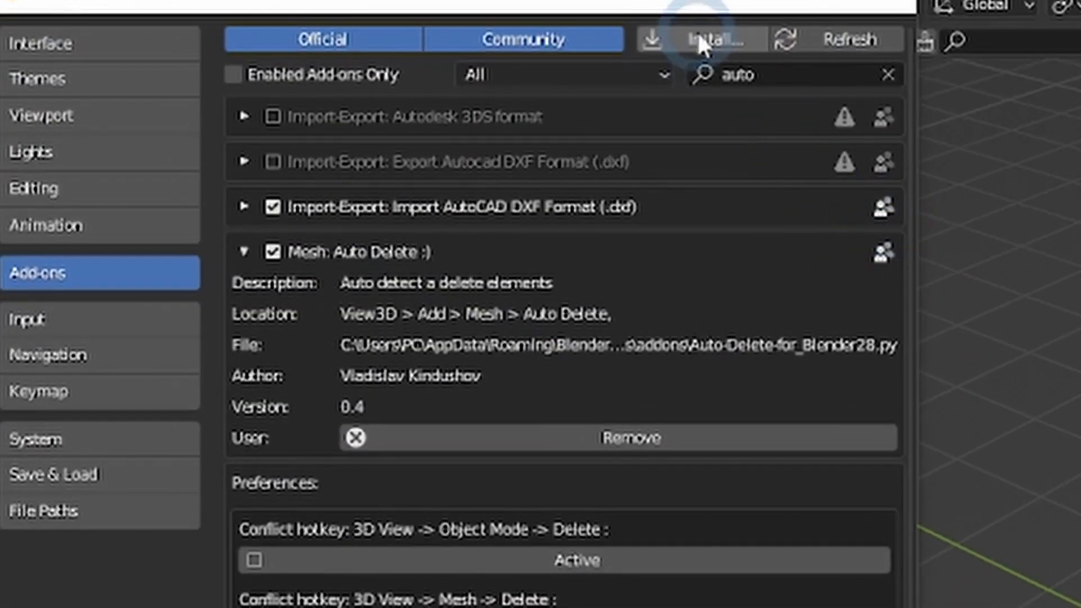
# Step: Install the Mesh: Auto Delete add-on from file, enable it and bind it to Delete
pyautogui.click(714, 38)
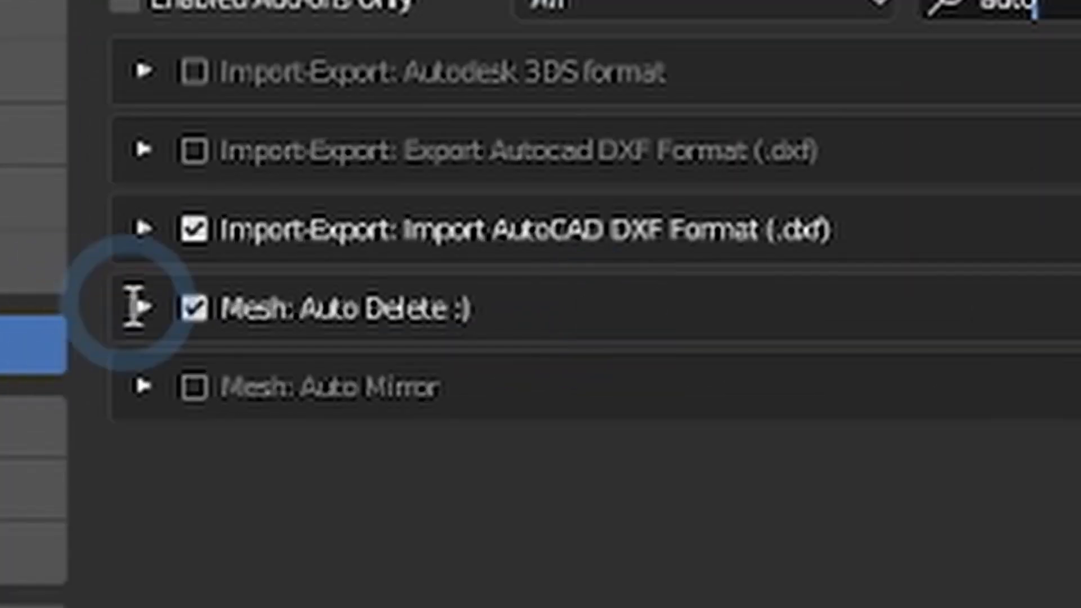
pyautogui.click(145, 309)
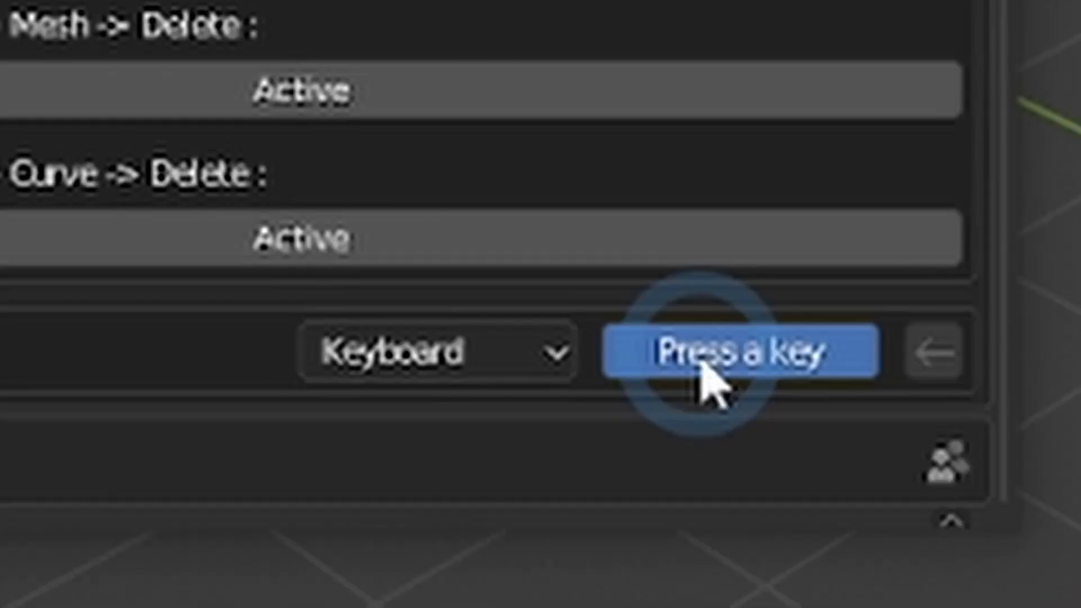
pyautogui.press('Delete')
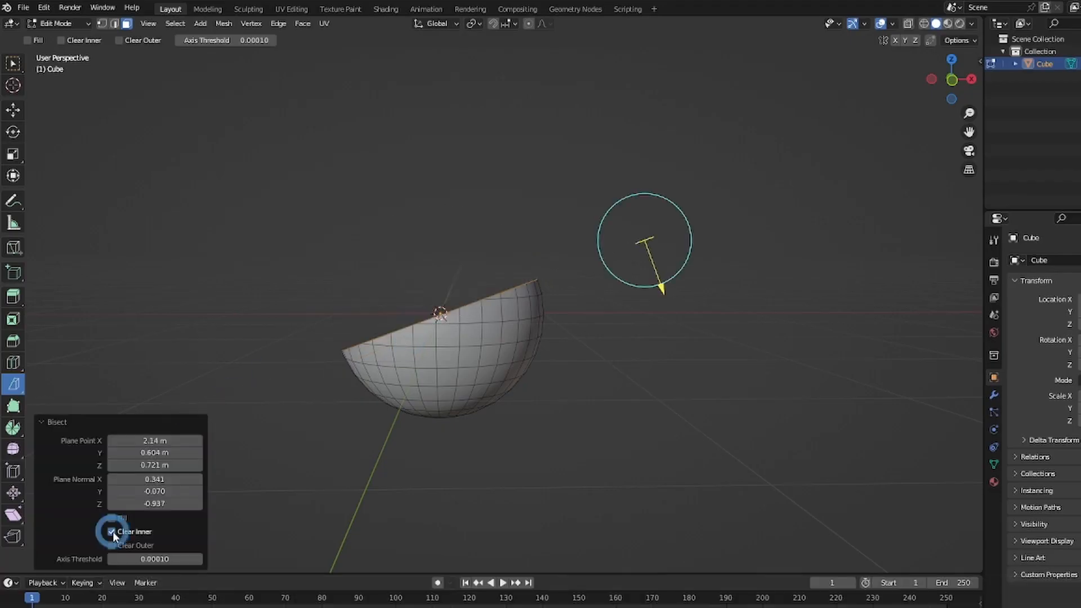
# Step: Confirm the Bezier curve's 90° rotation about the X axis beside the sphere
pyautogui.press('Return')
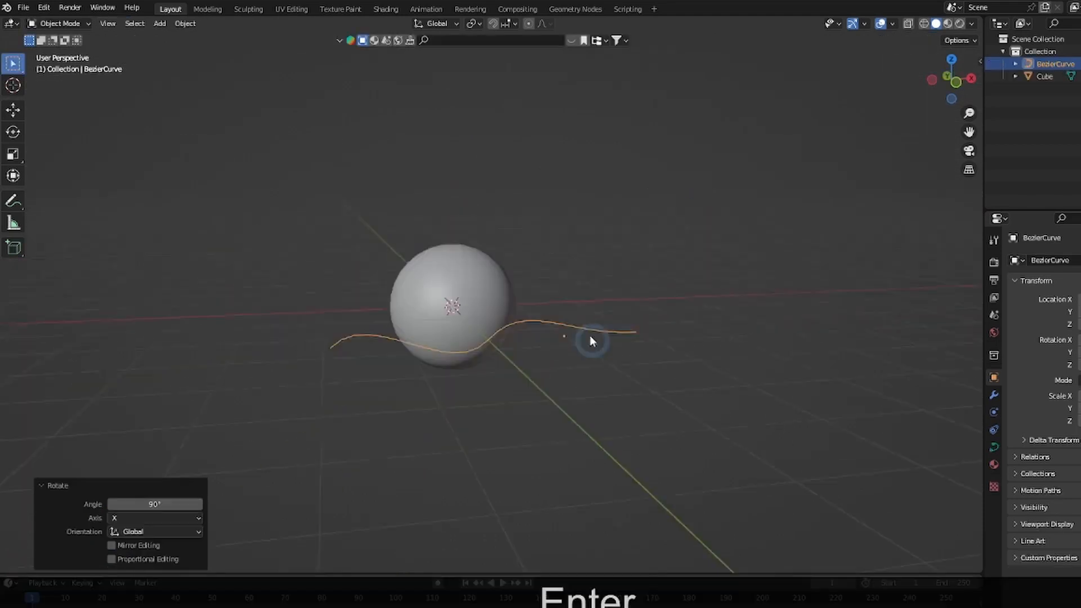